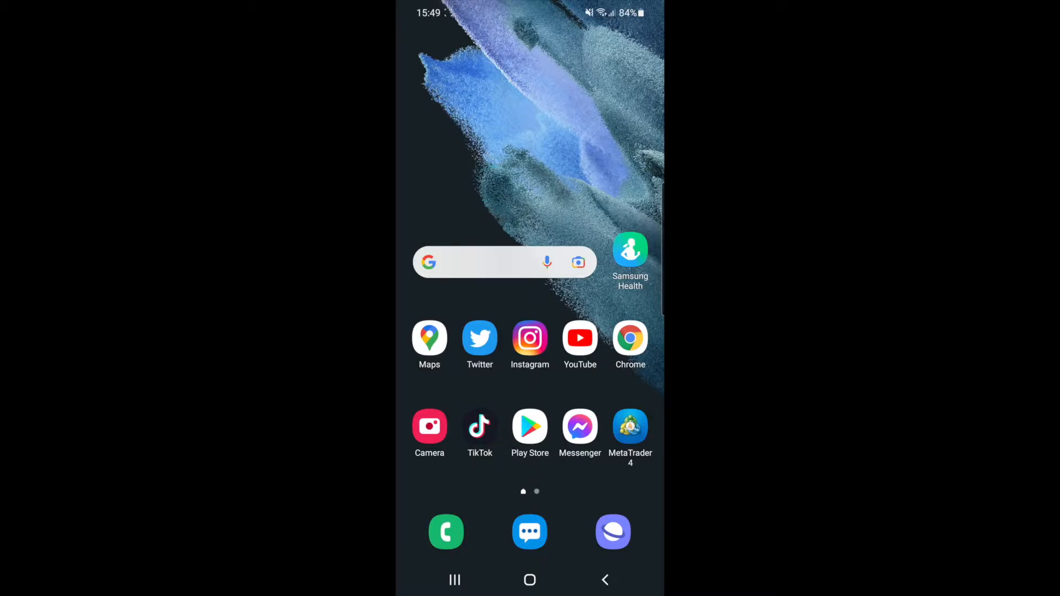
Launch Twitter from the home screen to reach its home feed
{"action": "left_click", "coordinate": [479, 338]}
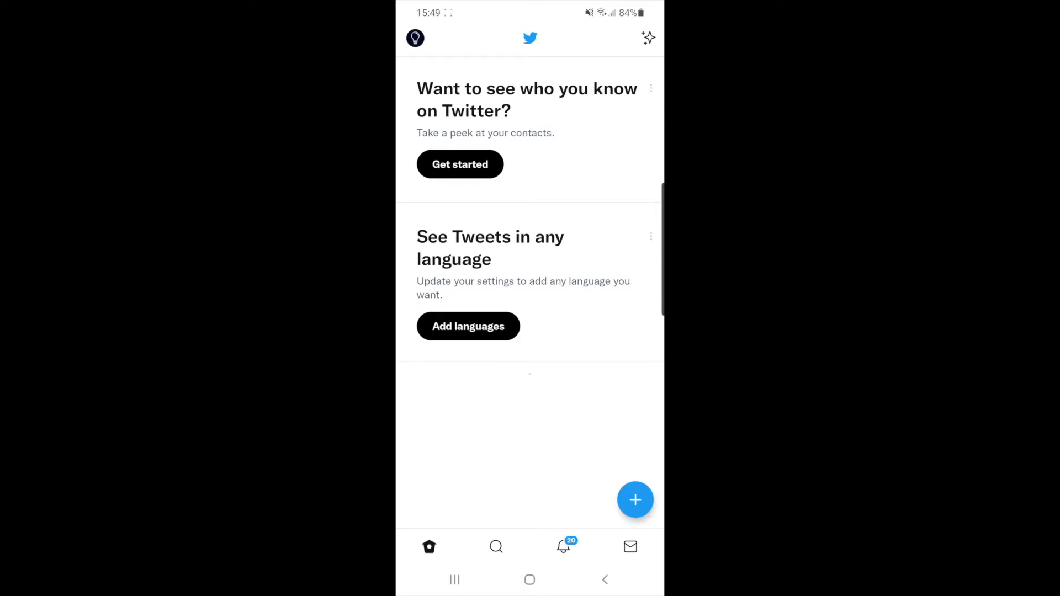
Reach Your account settings via the side menu's Settings and privacy
{"action": "left_click", "coordinate": [415, 37]}
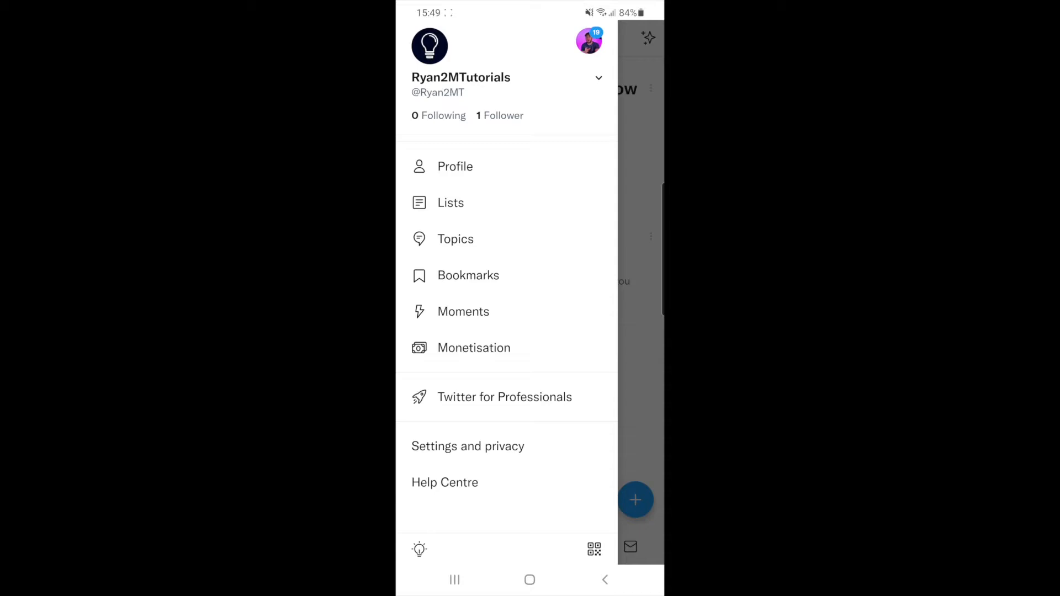
{"action": "left_click", "coordinate": [467, 445]}
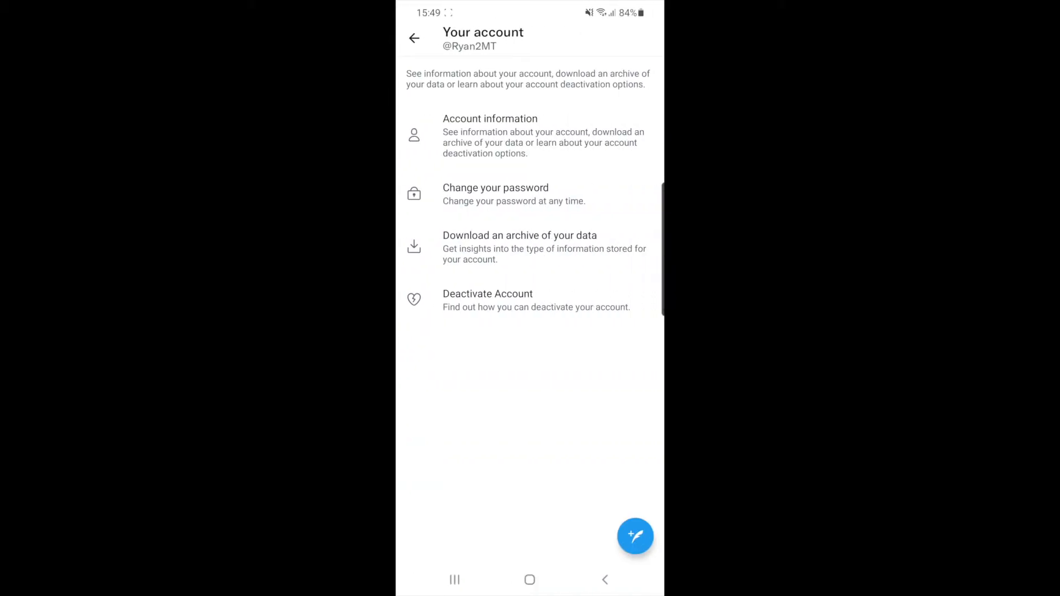
Go into Account information and choose Log out, showing the confirmation prompt
{"action": "left_click", "coordinate": [490, 135]}
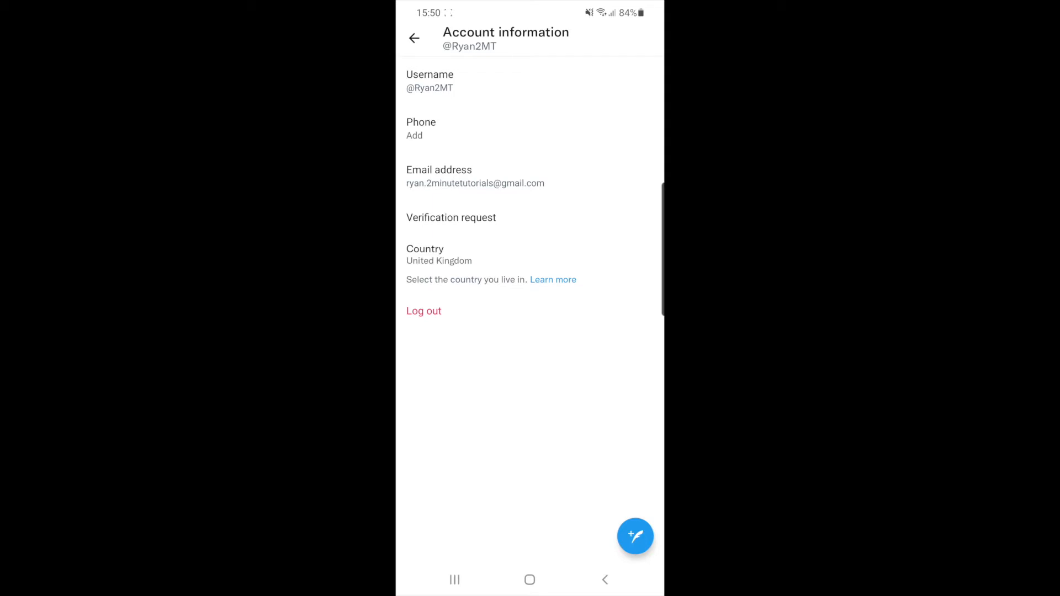
{"action": "left_click", "coordinate": [423, 310]}
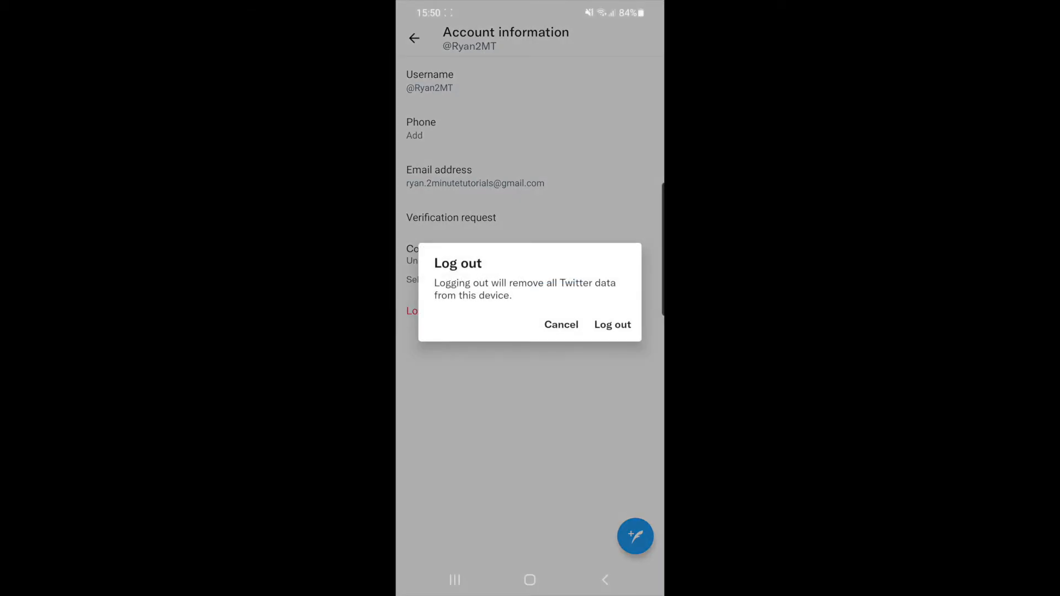